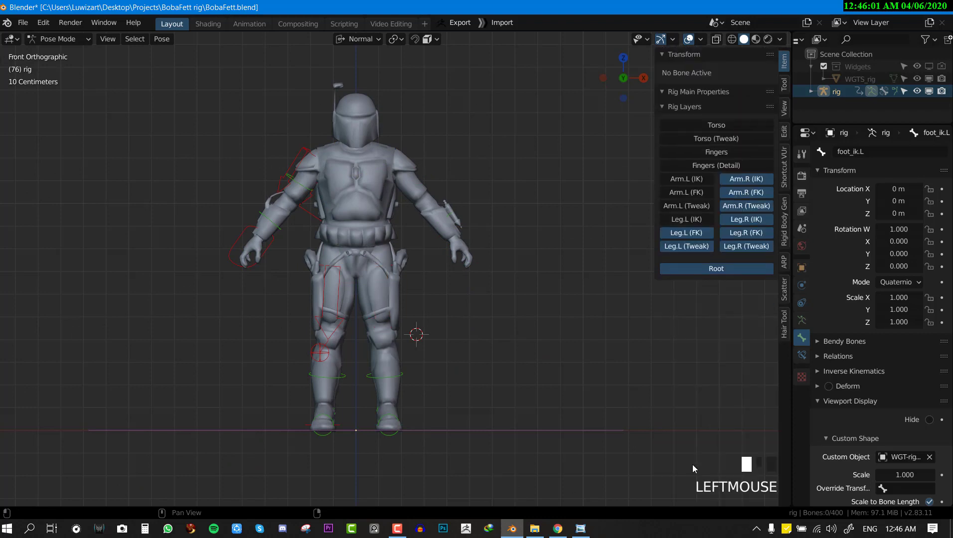
Step: Turn off the arm, leg and torso rig layers, leaving only Root visible
click(746, 220)
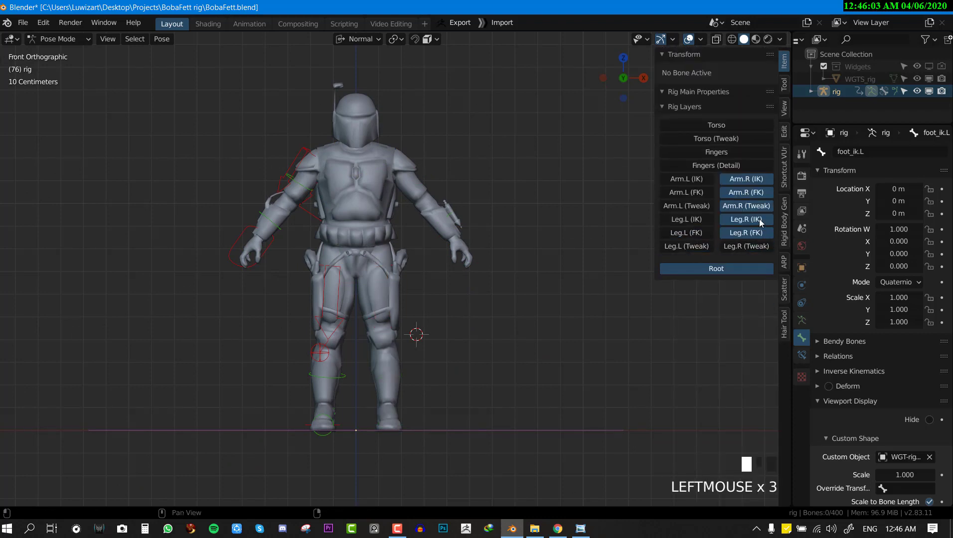
scroll(down, 3)
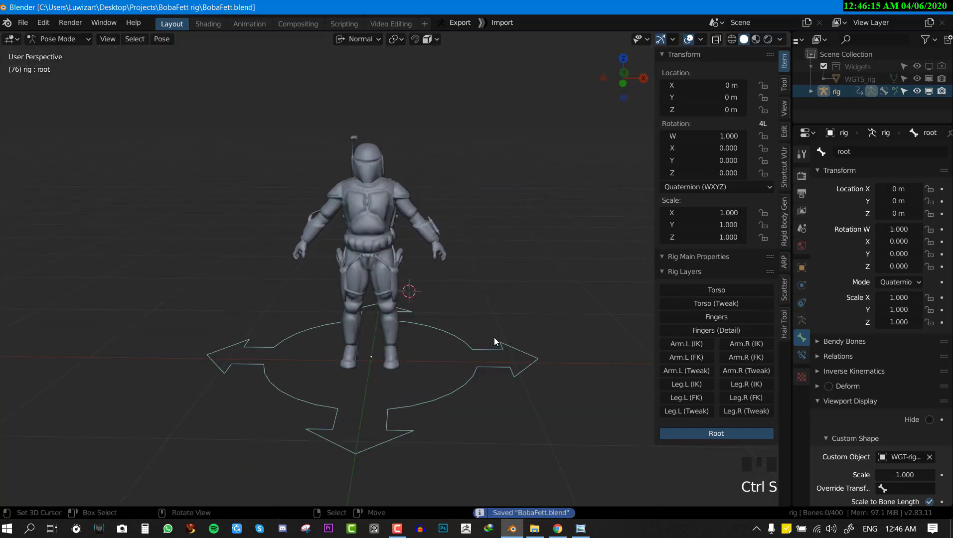
Step: Enable the Torso rig layer and select the root control to test moving the rig
click(716, 290)
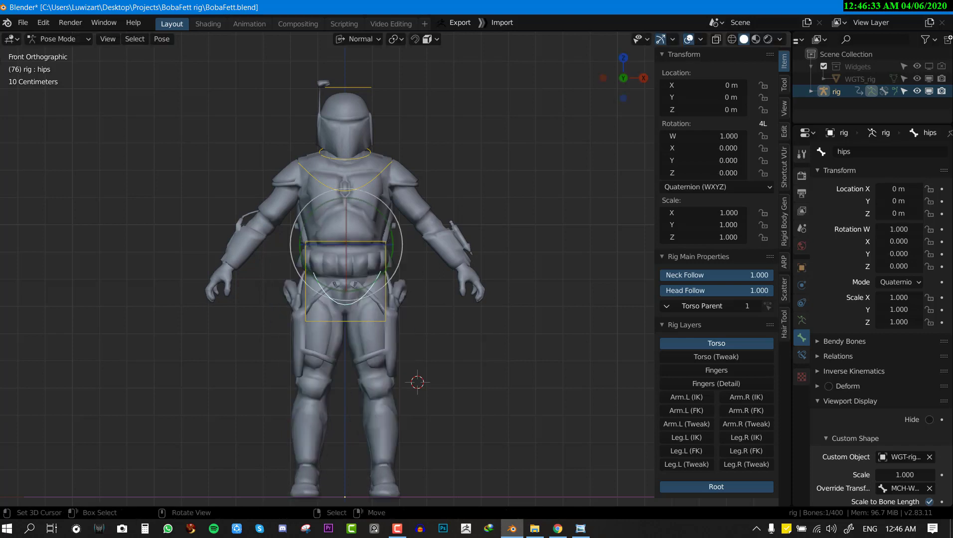
click(365, 182)
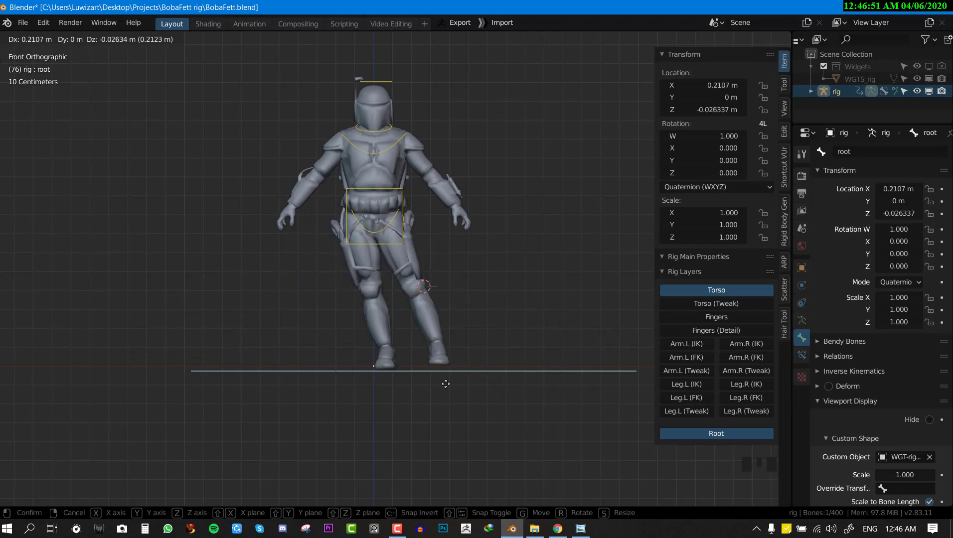
scroll(up, 3)
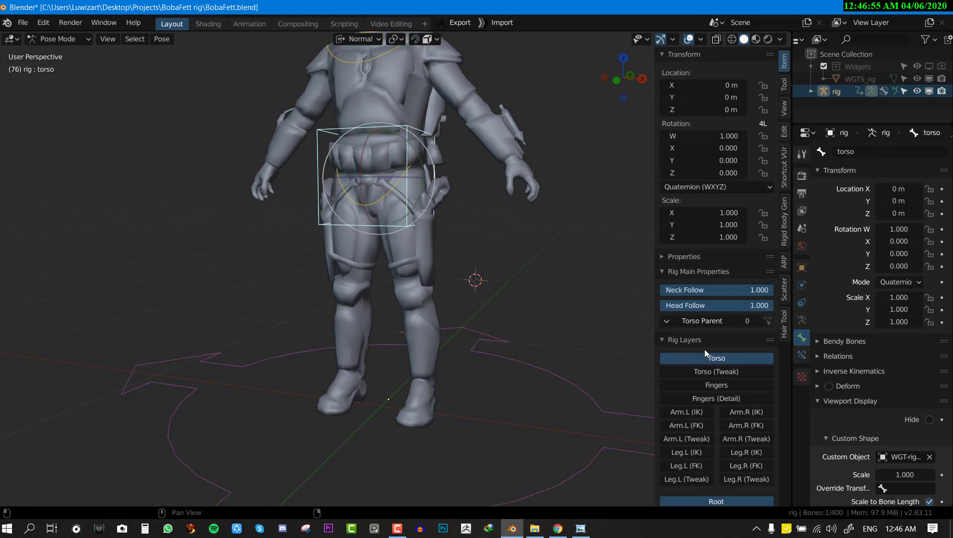
Step: Set the torso control's parent to Root
click(701, 321)
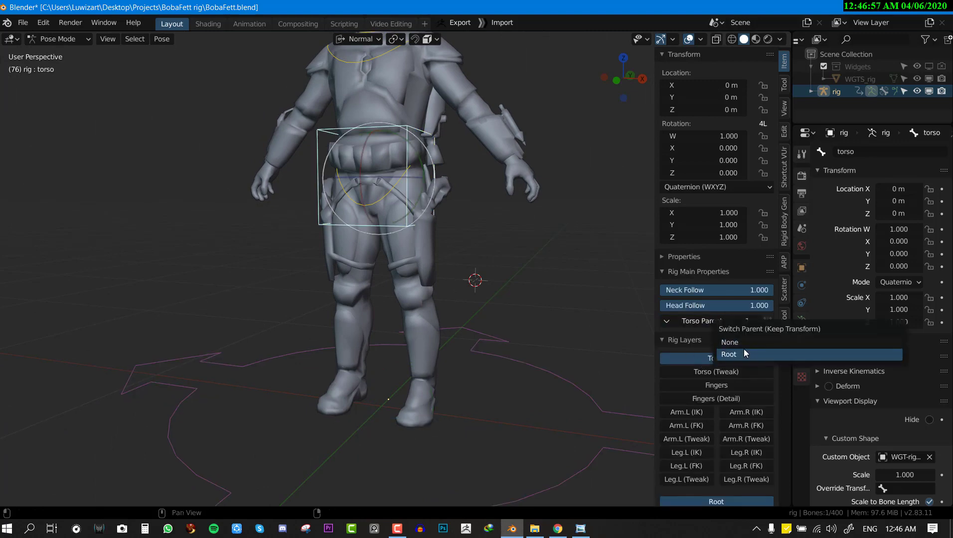
click(729, 354)
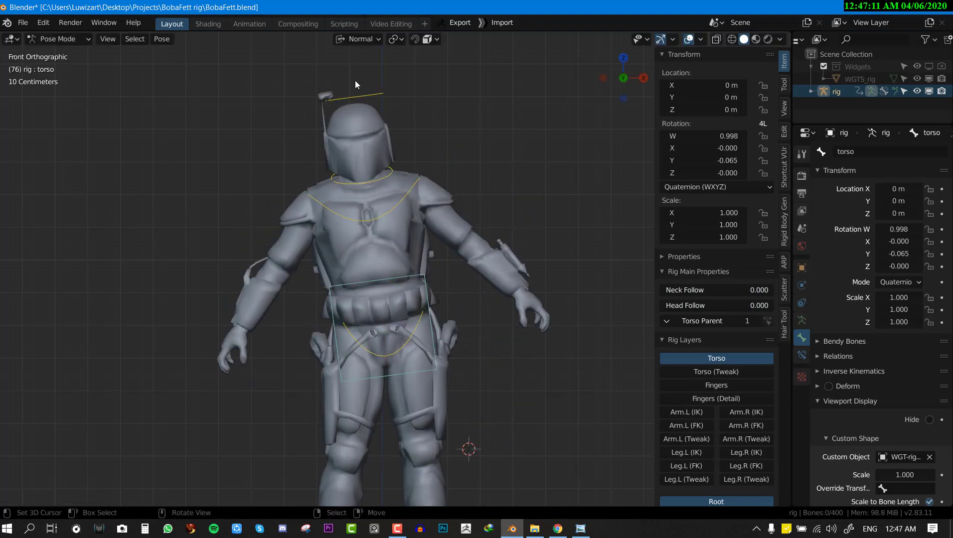
Step: Test-rotate the head control, then enable the Torso (Tweak) layer
click(360, 161)
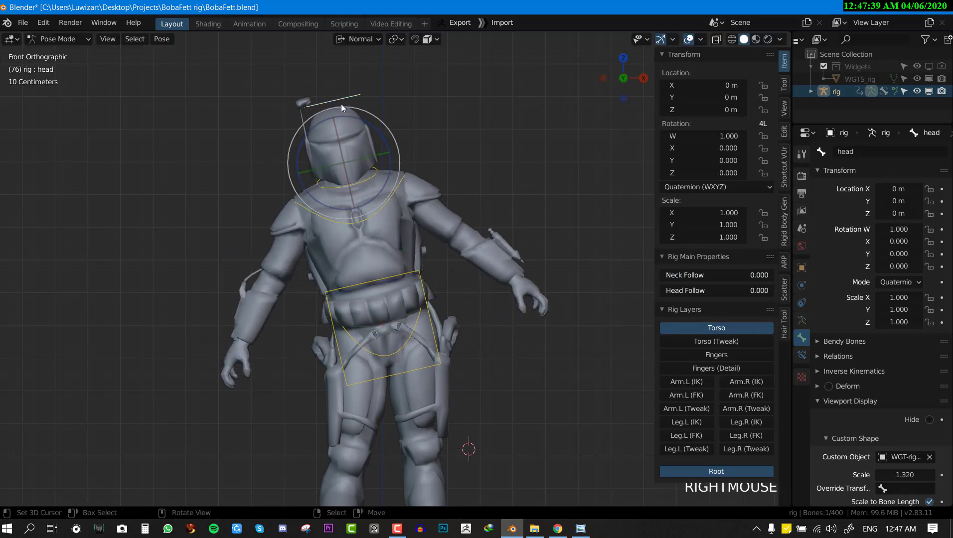
mouse_move(700, 290)
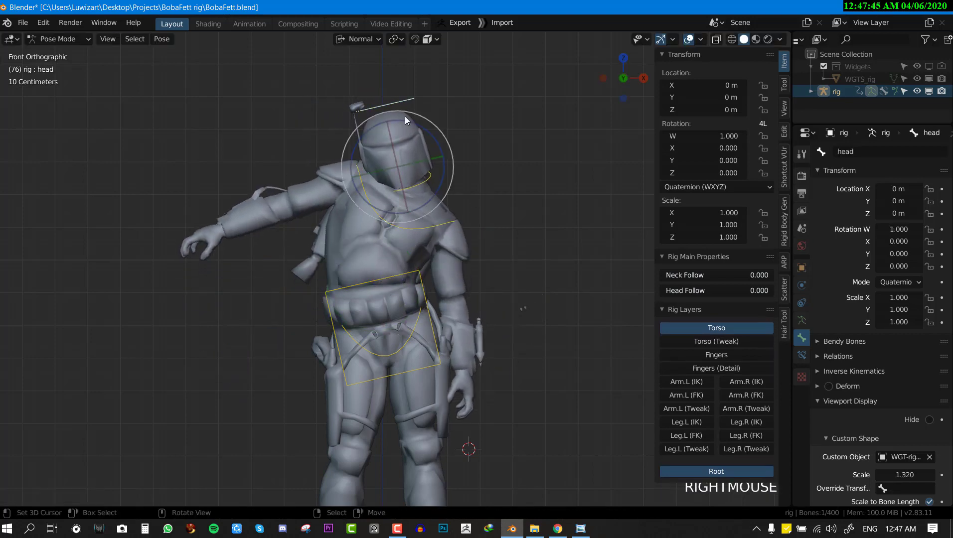
click(716, 291)
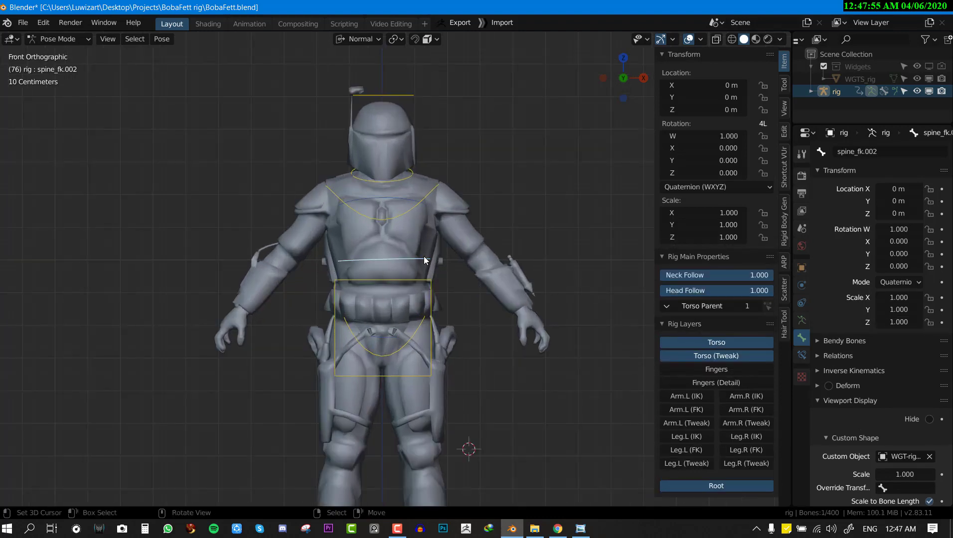
Step: Enable the Fingers and Fingers (Detail) rig layers for the left hand
click(382, 328)
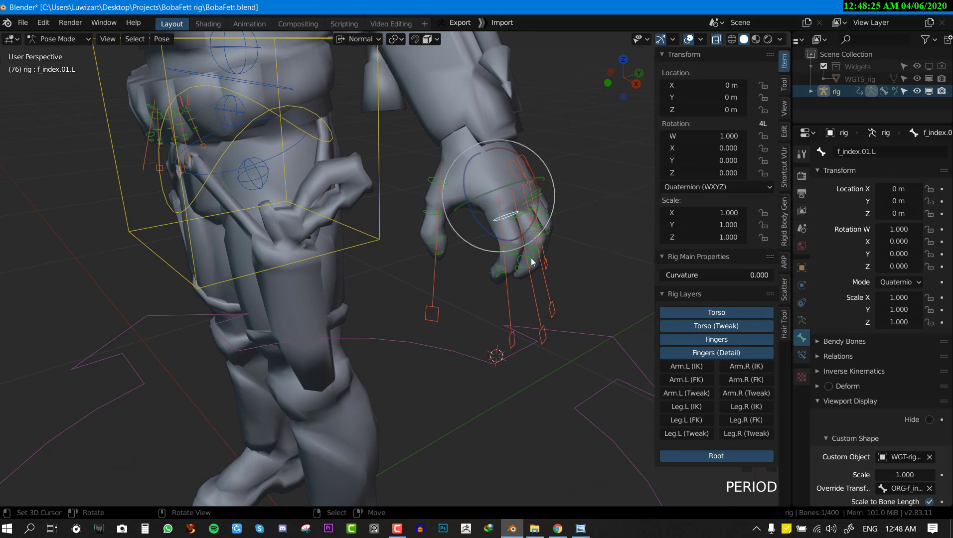
Step: Select f_index.01.L, start rotating it, then cancel the rotation
click(784, 164)
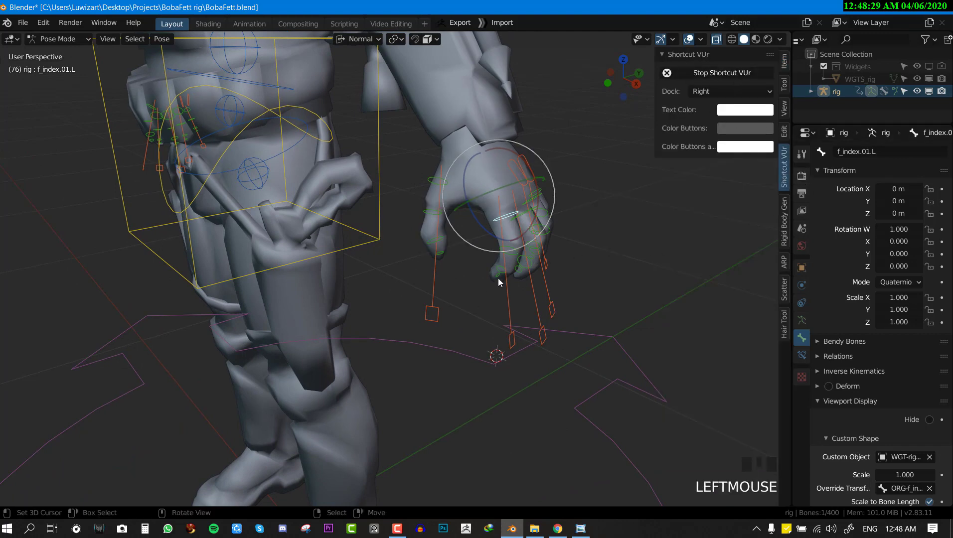
key(period)
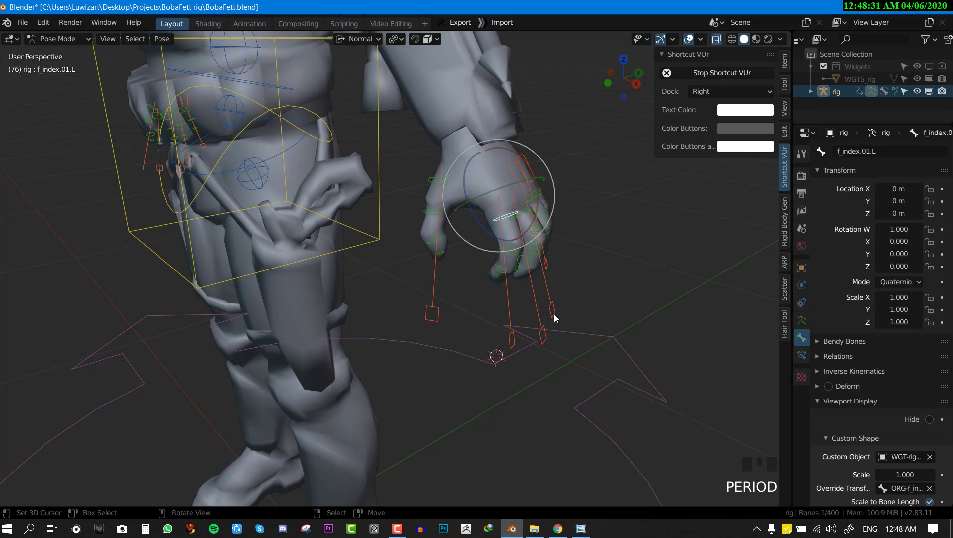
key(comma)
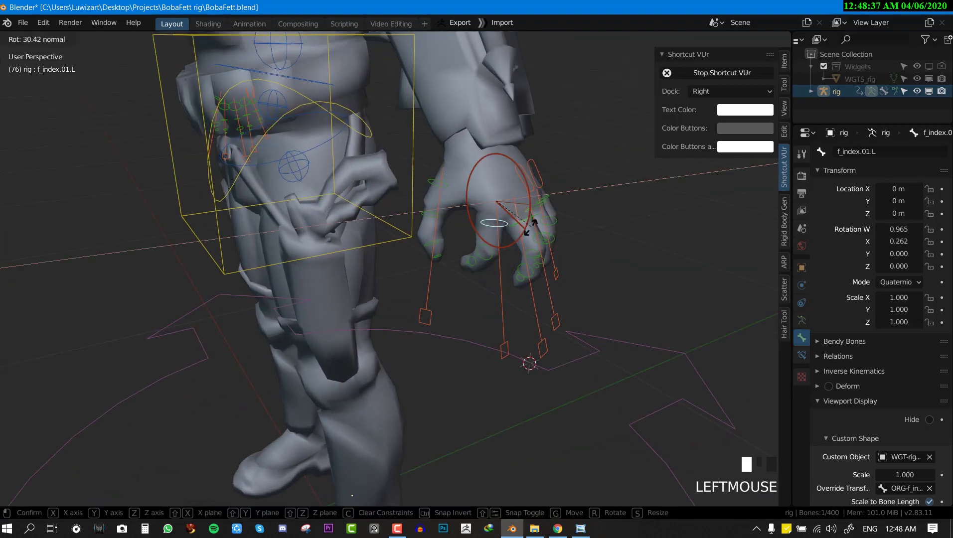
right_click(515, 216)
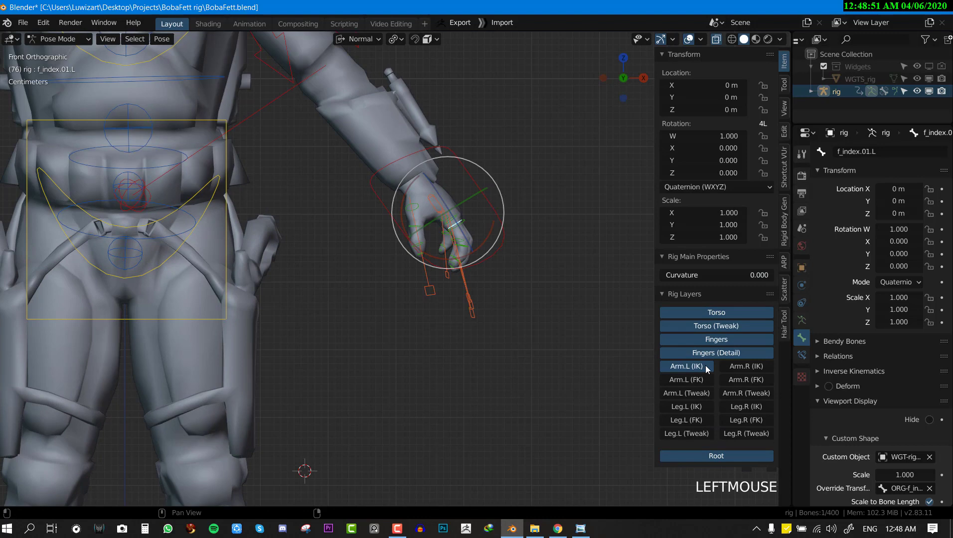
Step: Show the arm IK layers and move hand_ik.L up and outward to raise the arm
click(746, 367)
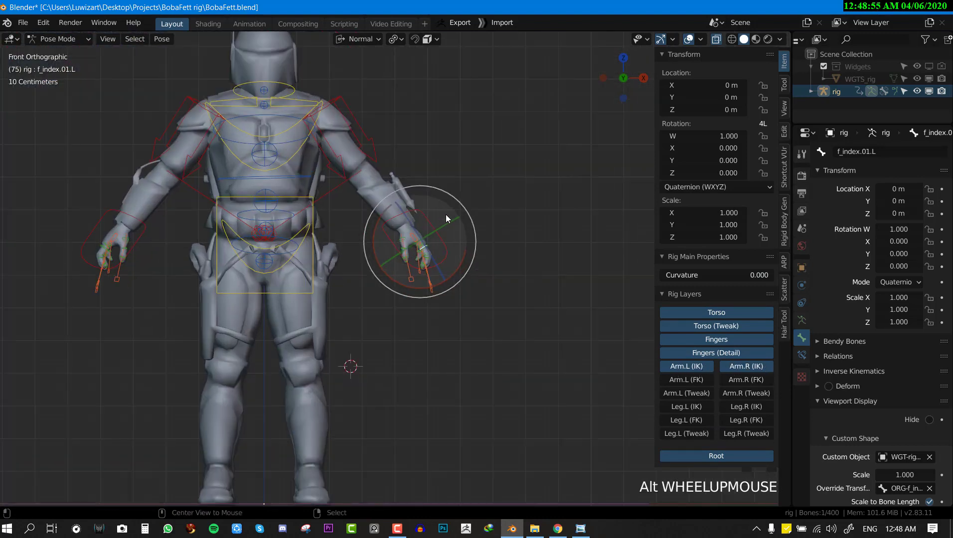
key(q)
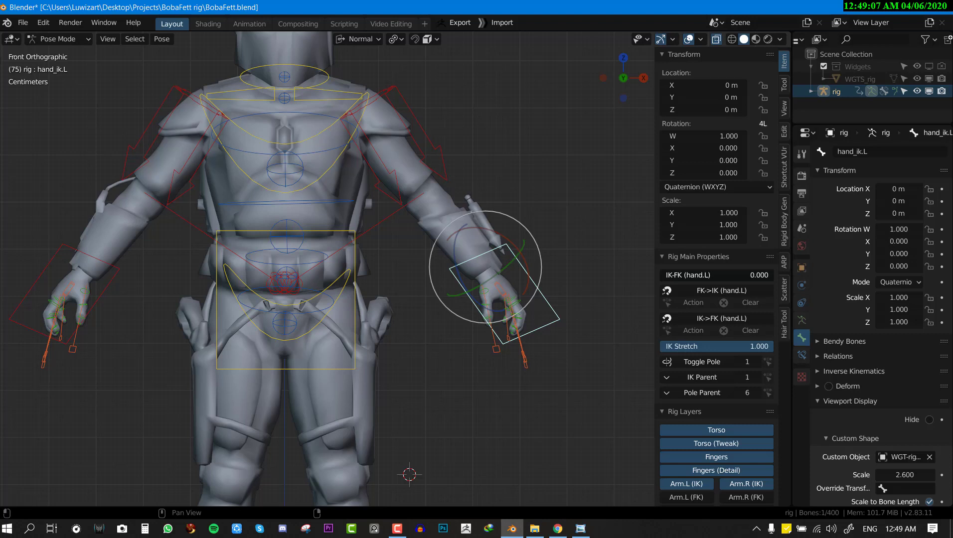
drag(698, 275, 714, 274)
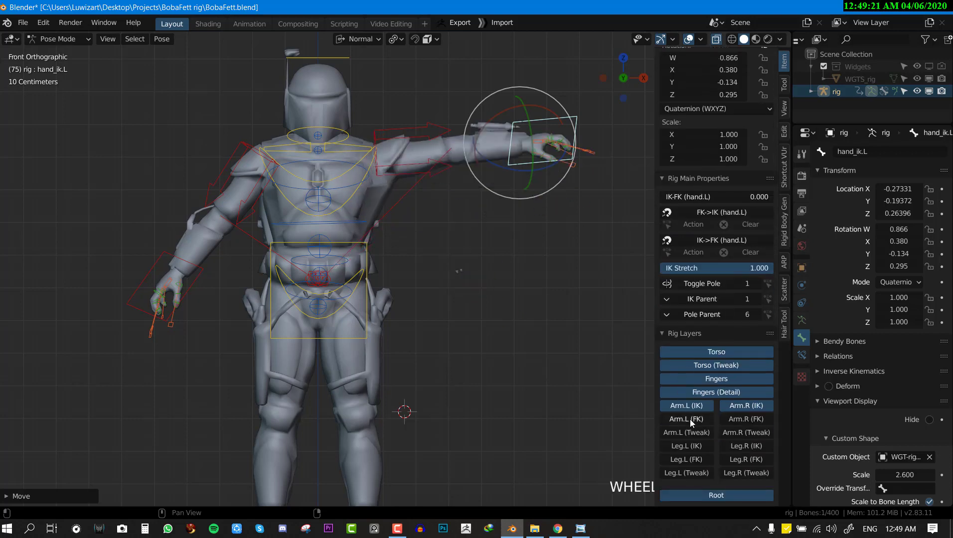
Step: Enable the Arm.L (FK) and Arm.R (FK) rig layers
click(745, 418)
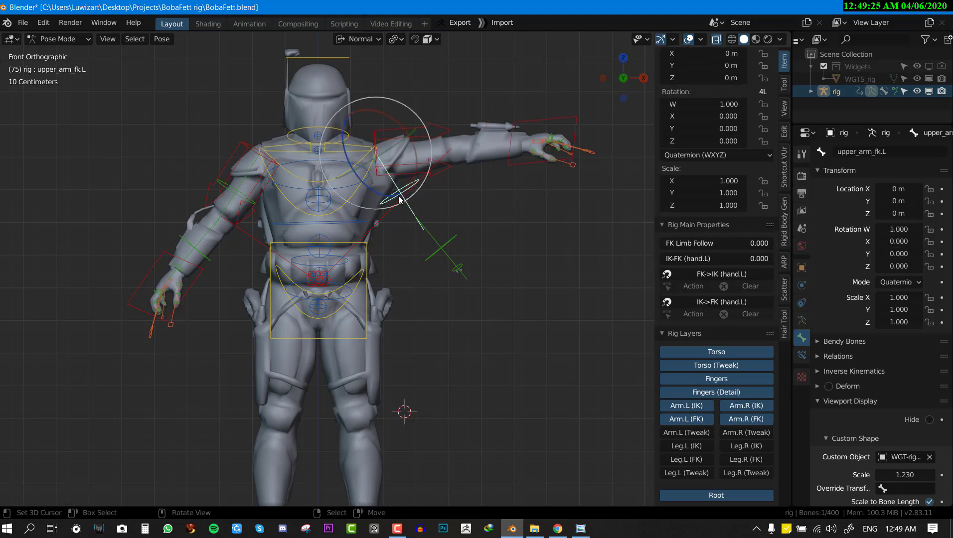
scroll(down, 3)
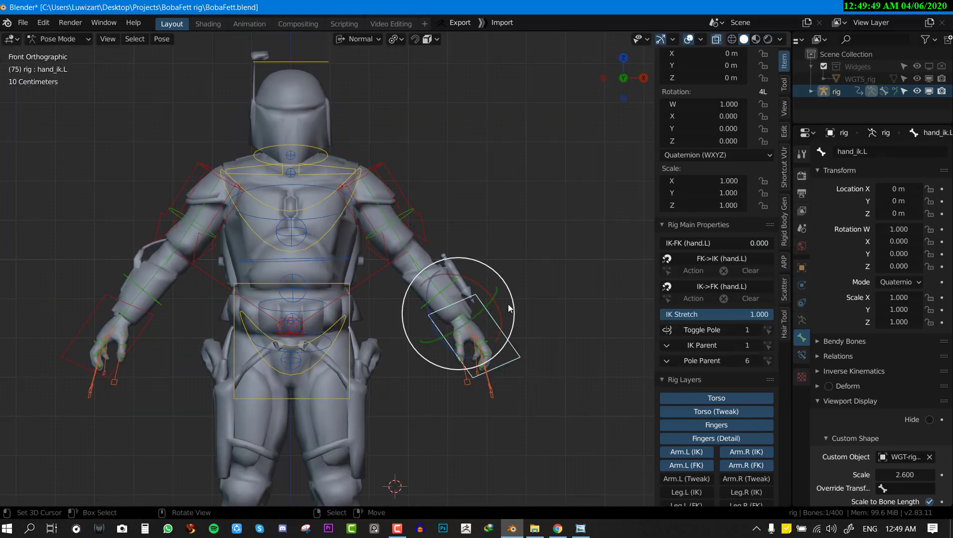
Step: Drag in the viewport to select the left forearm tweak control
drag(462, 316, 432, 365)
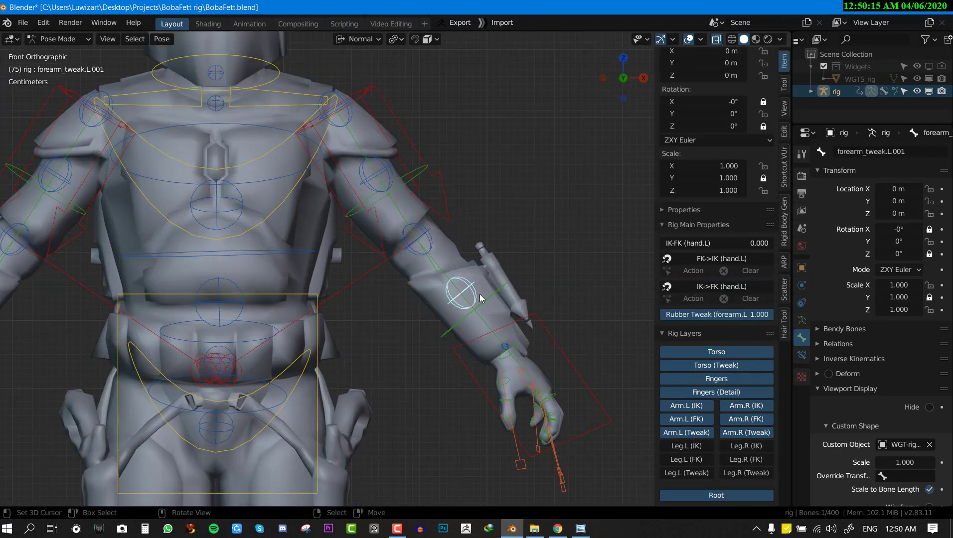
Step: Bend the arm at upper_arm_tweak.L.001, then stretch hand_ik.L far outward
drag(460, 293, 468, 259)
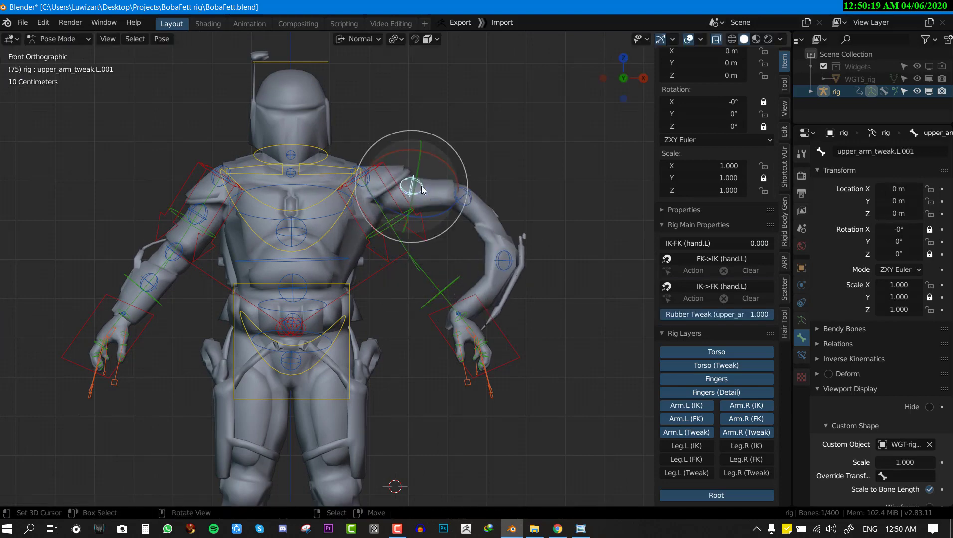
drag(413, 189, 513, 125)
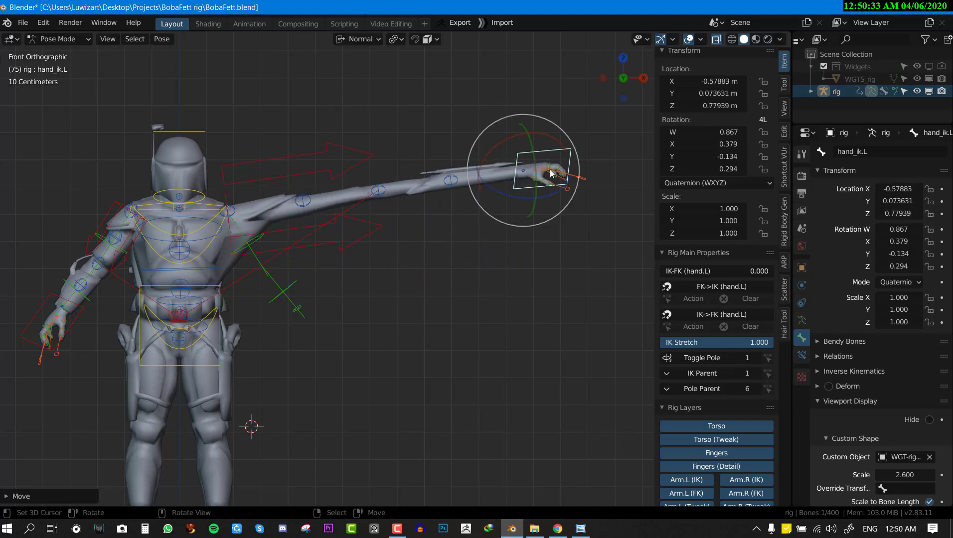
Step: Pull hand_ik.L further out, then slightly scale the left upper arm FK control
drag(547, 173, 593, 191)
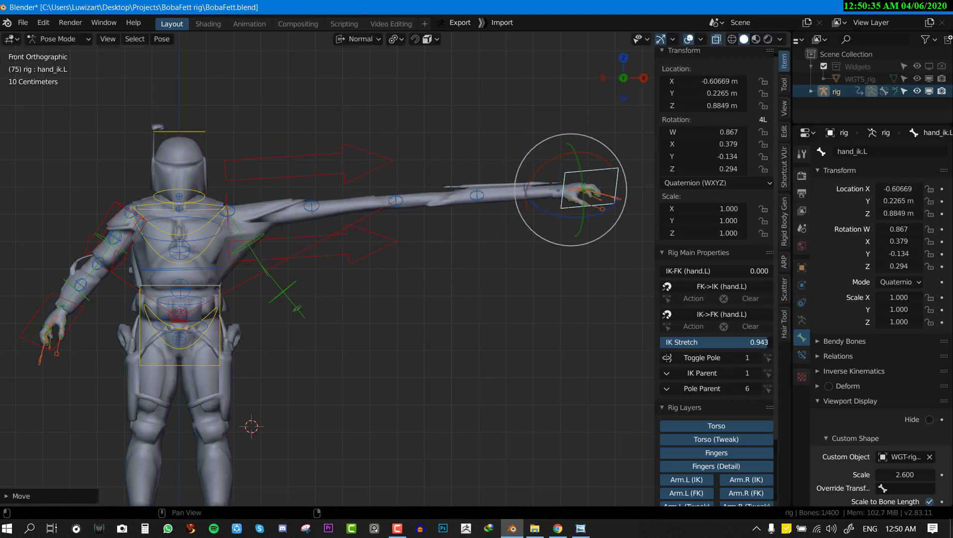
drag(717, 342, 690, 342)
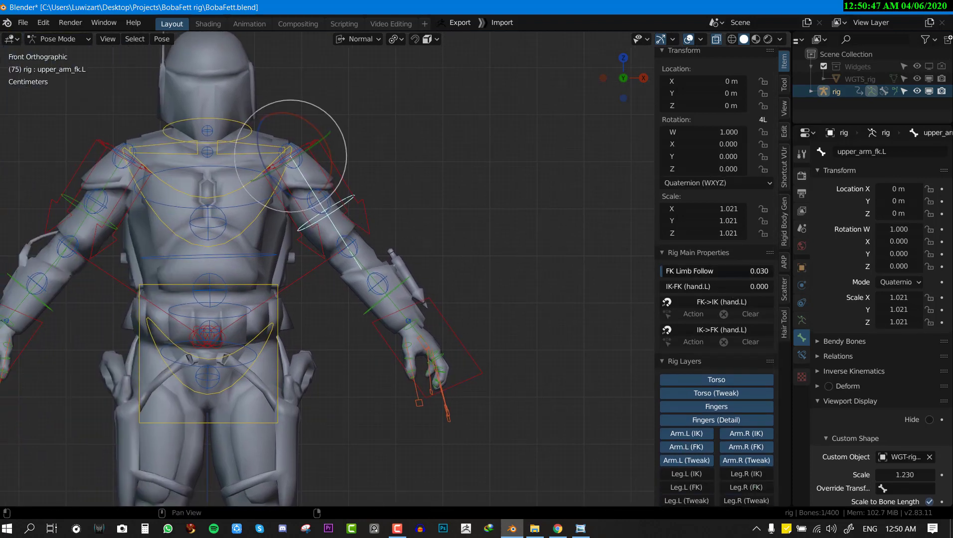
Step: Reset the left arm's FK Limb Follow to 0 and hide the Arm IK layers
click(717, 271)
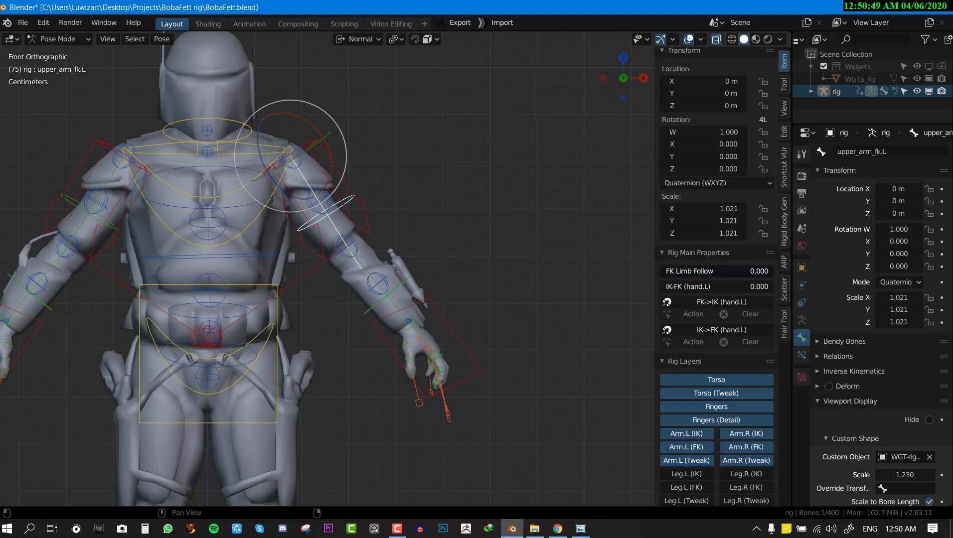
click(404, 319)
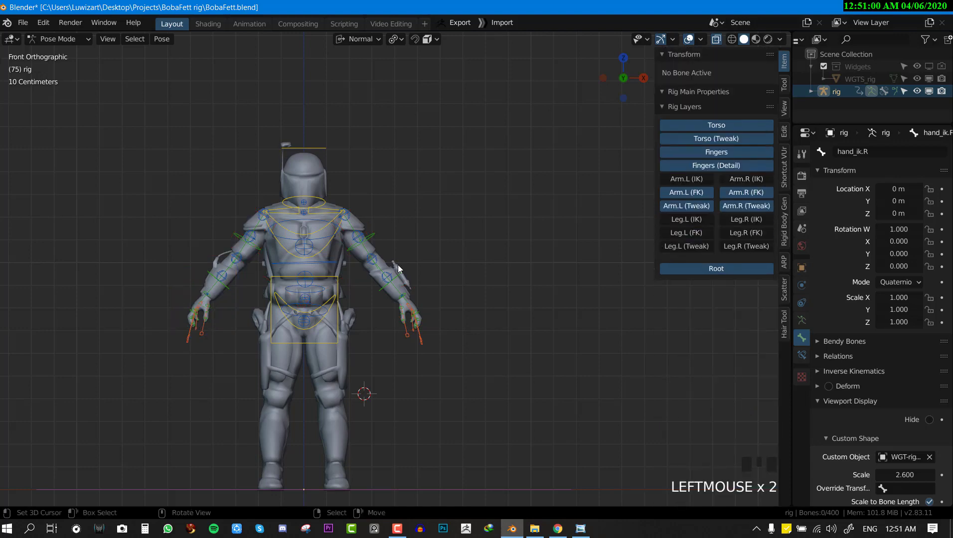
mouse_move(373, 241)
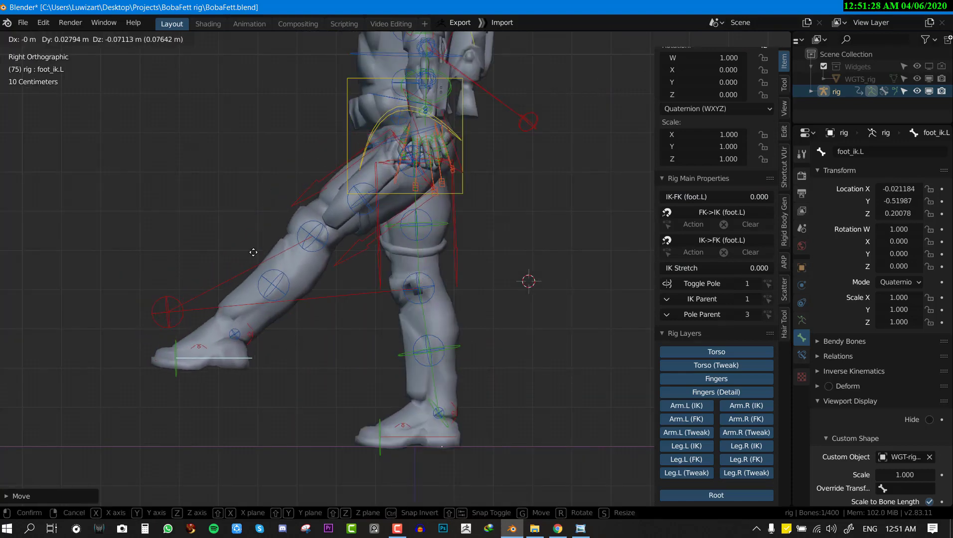
Step: Swing foot_ik.L forward and up in the Right Ortho view
drag(253, 252, 312, 461)
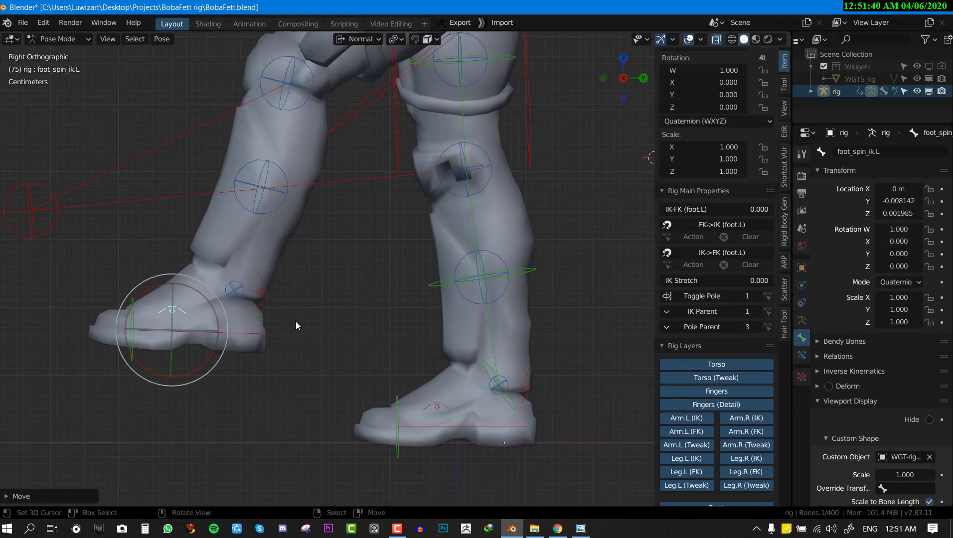
mouse_move(341, 321)
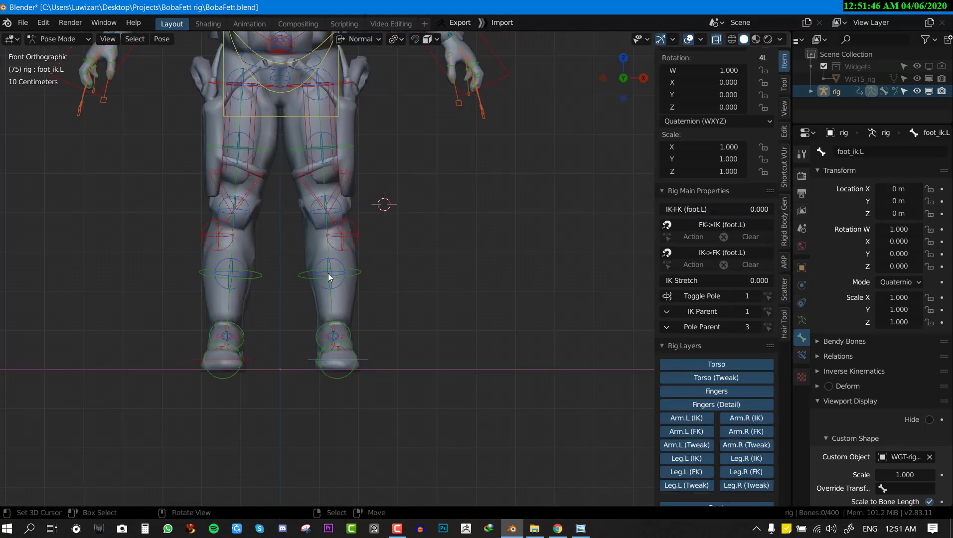
Step: Drag shin_tweak.L.001 up and outward to bend the left shin
drag(328, 280, 322, 281)
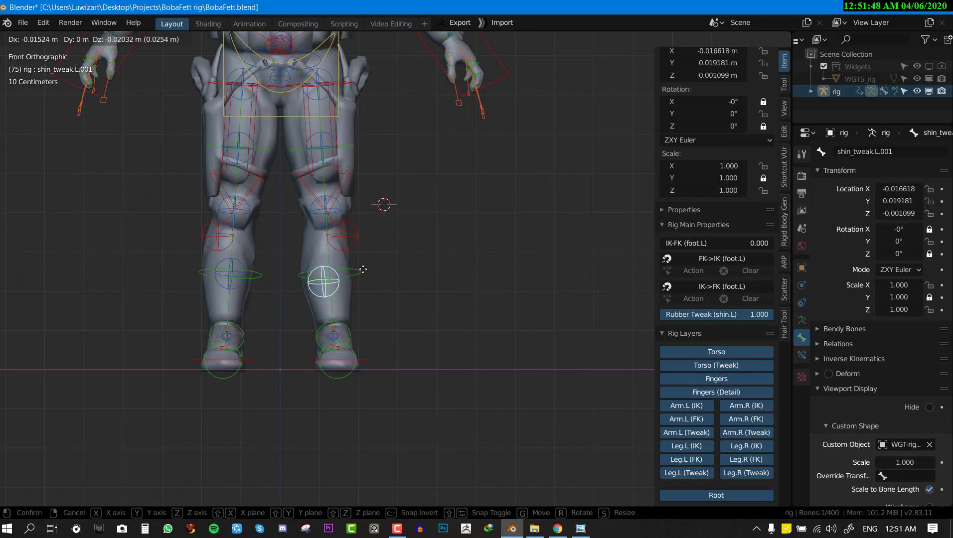
drag(322, 280, 280, 203)
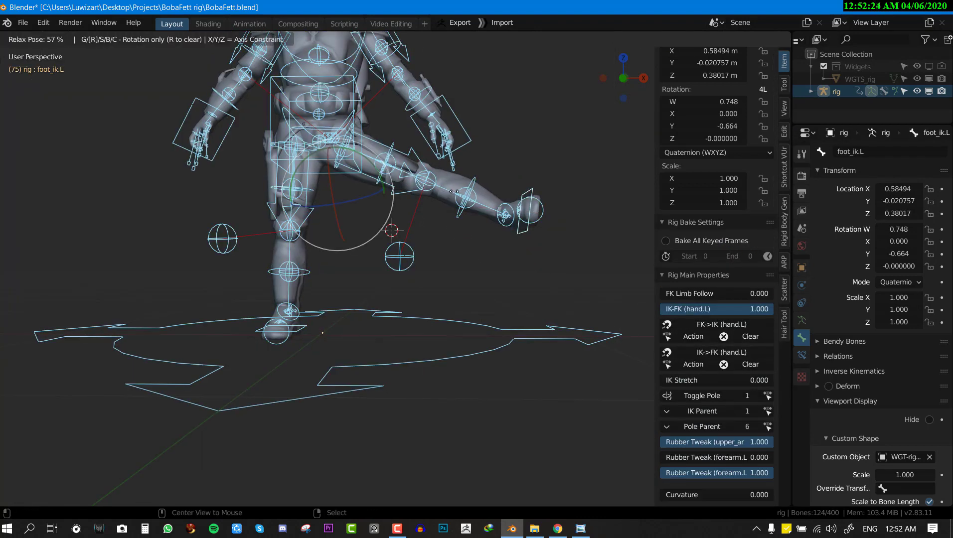
Step: Switch to Front Orthographic view to see the relaxed, raised left leg
key(KP_1)
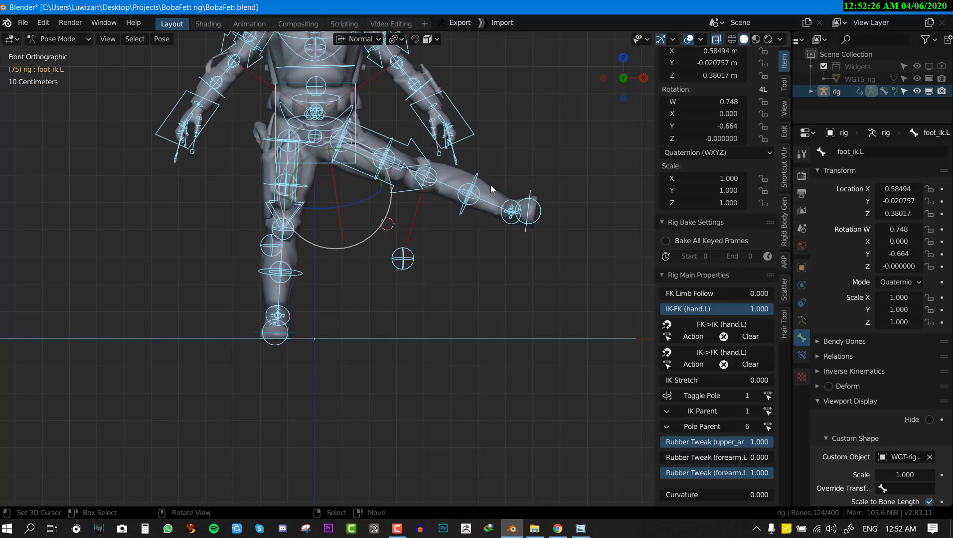